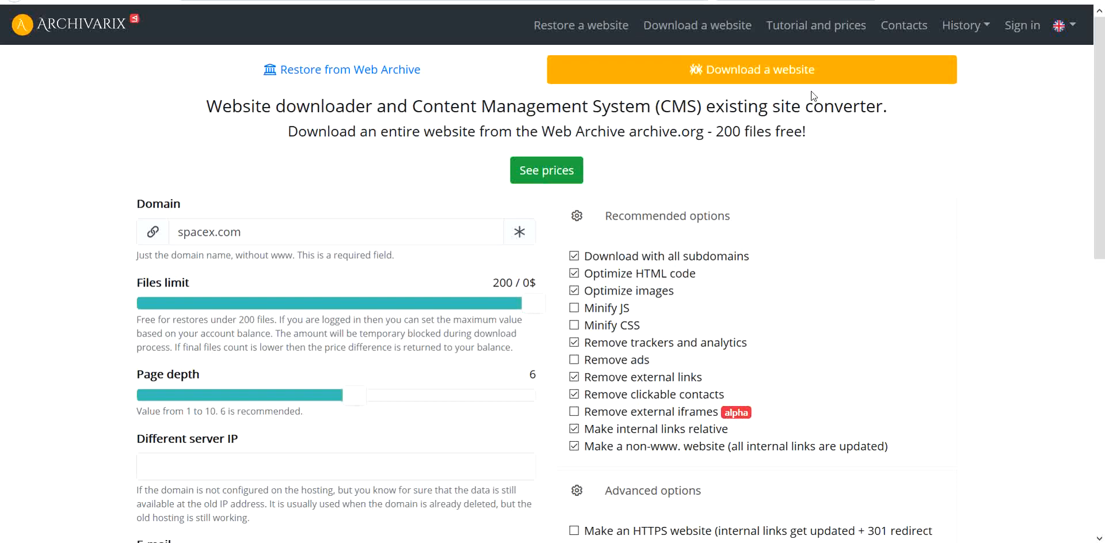
mouse_move(810, 80)
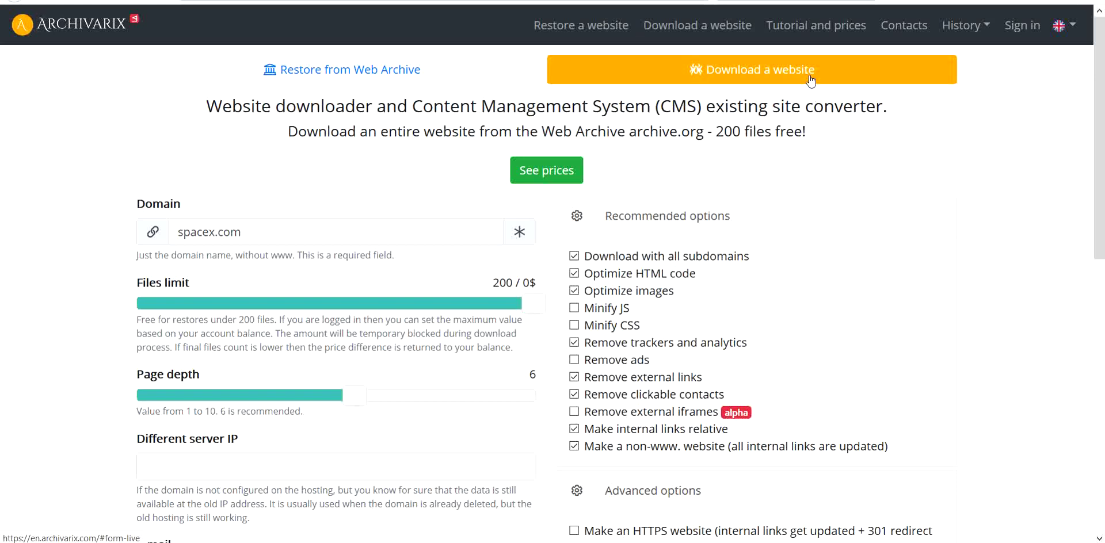
mouse_move(264, 231)
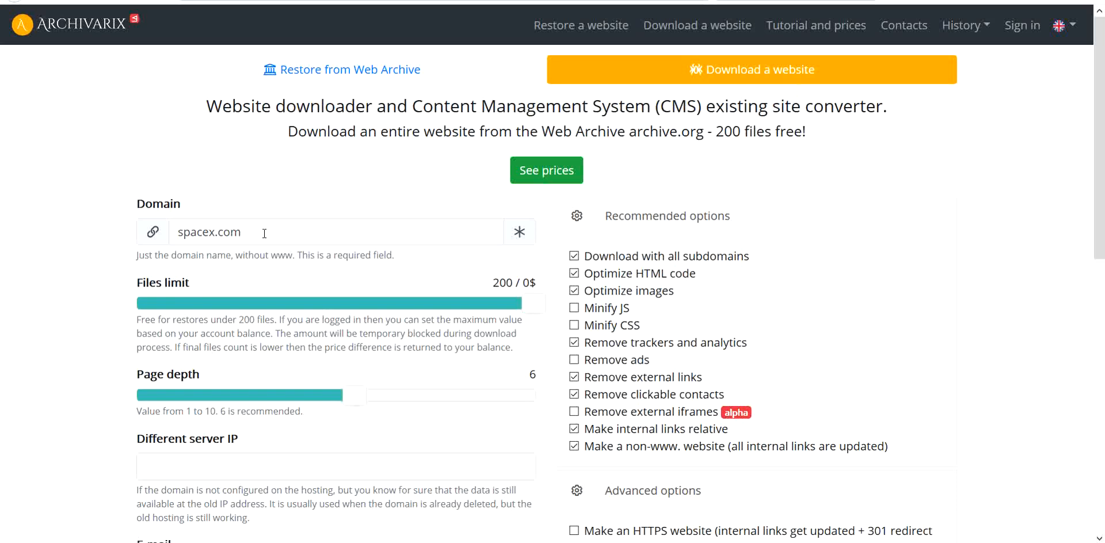
mouse_move(274, 280)
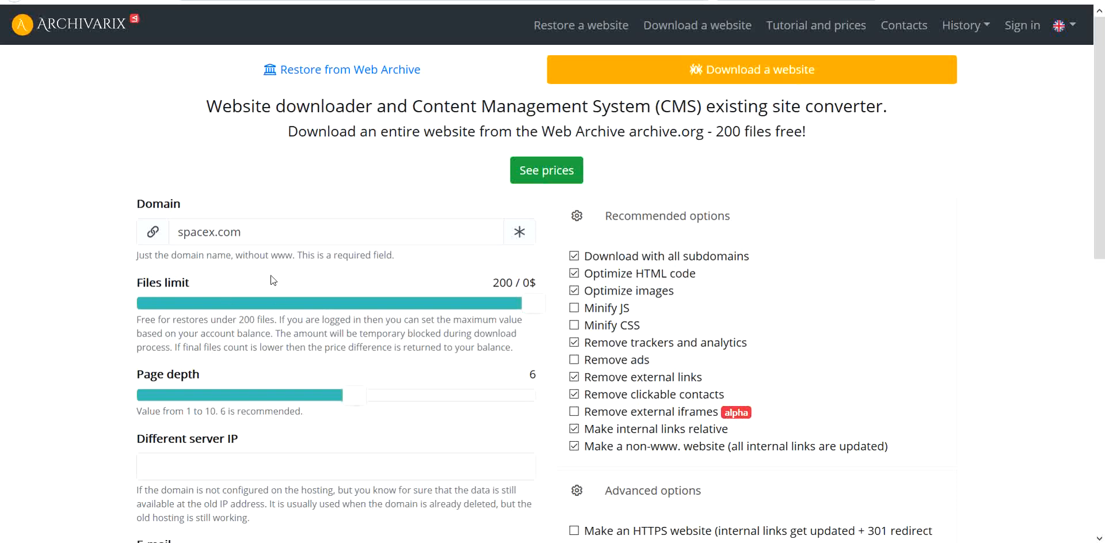
mouse_move(273, 322)
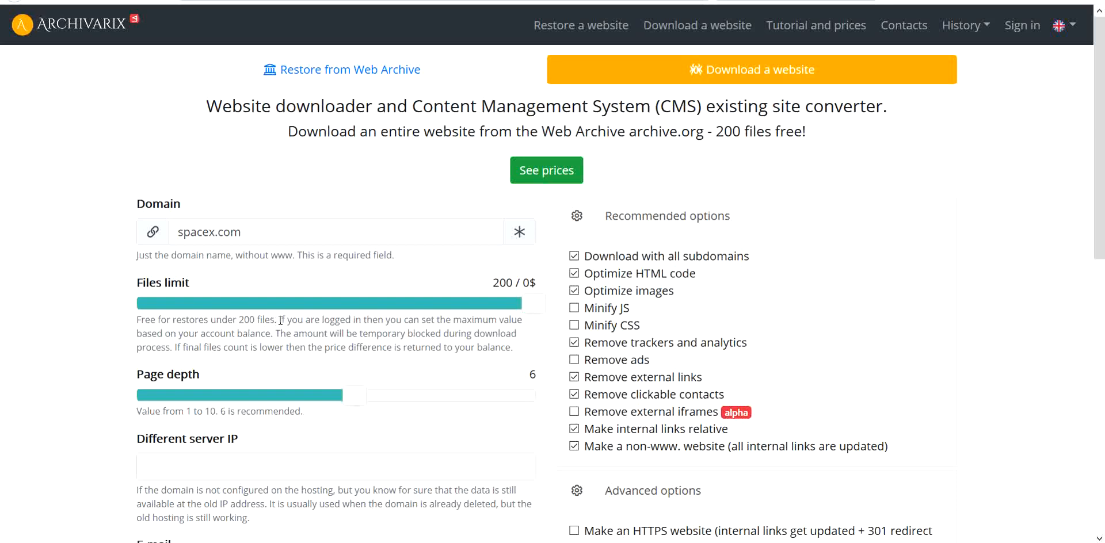
mouse_move(1031, 15)
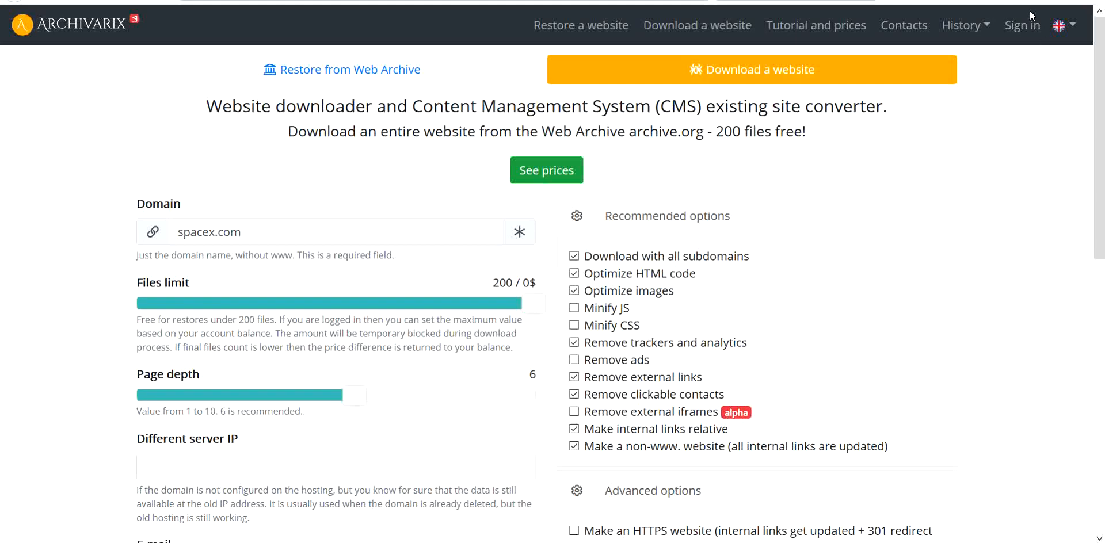
mouse_move(447, 278)
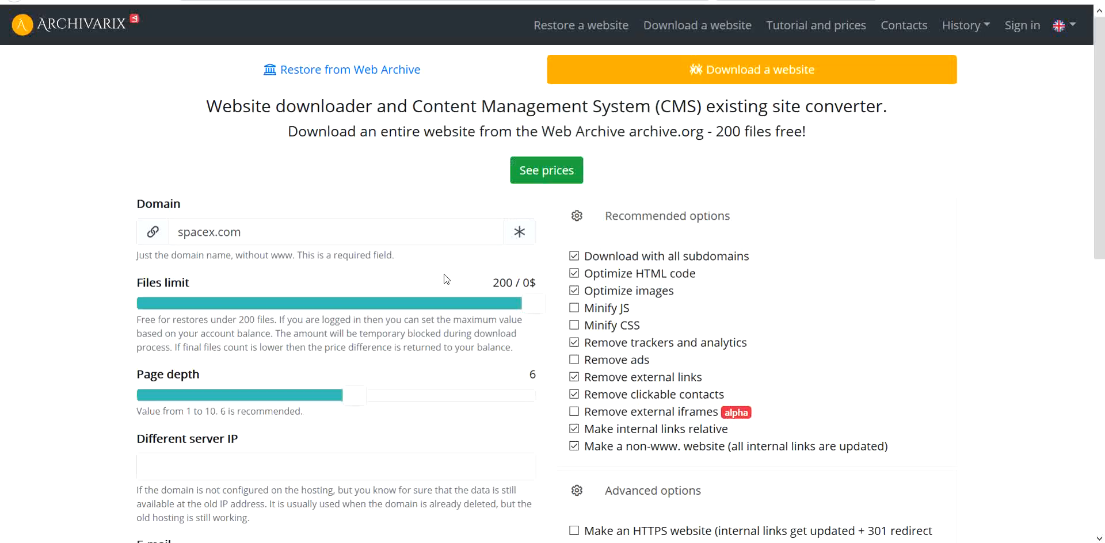
mouse_move(200, 379)
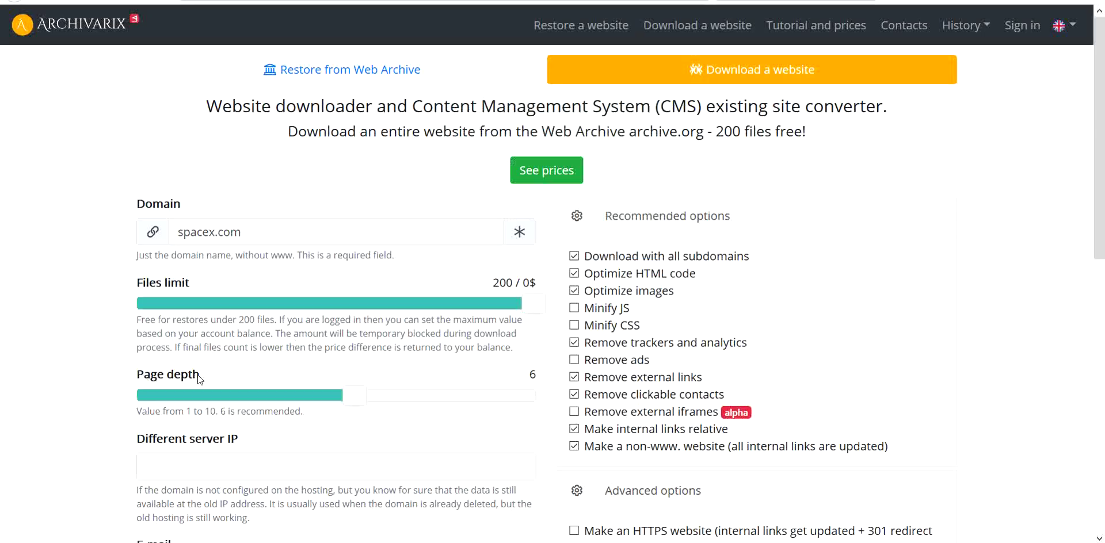
mouse_move(290, 393)
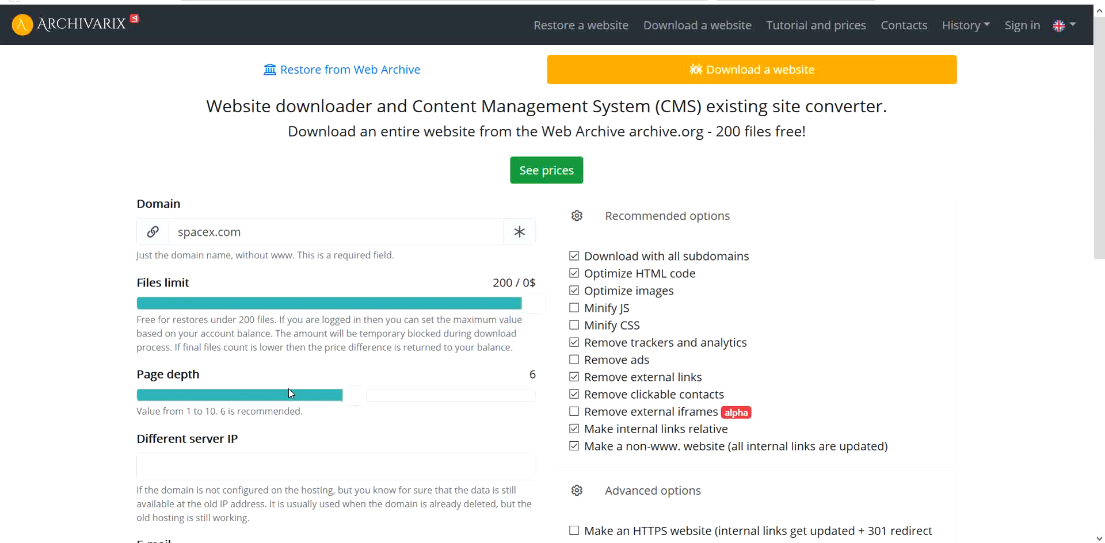
mouse_move(290, 388)
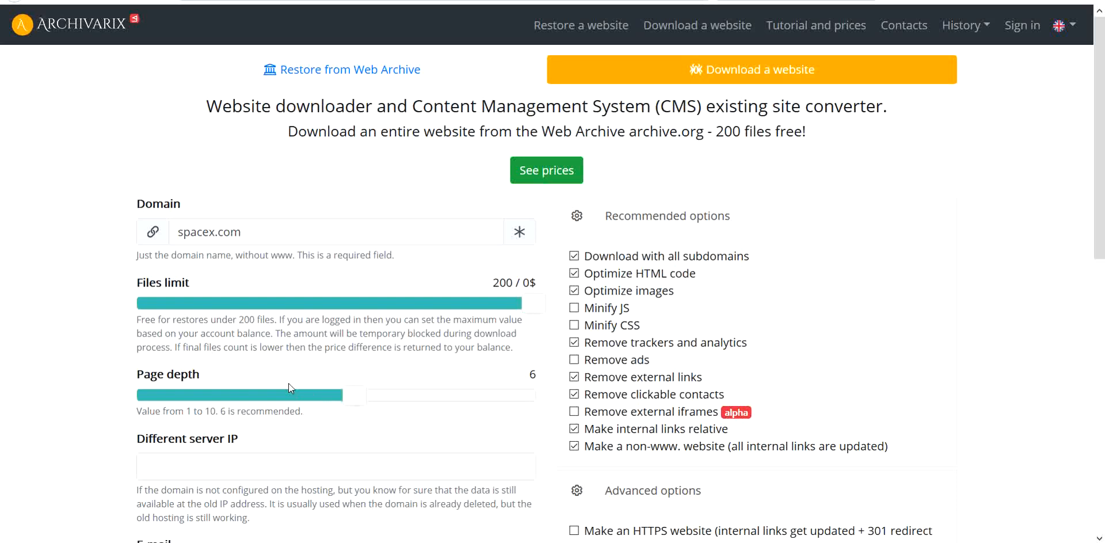
mouse_move(151, 452)
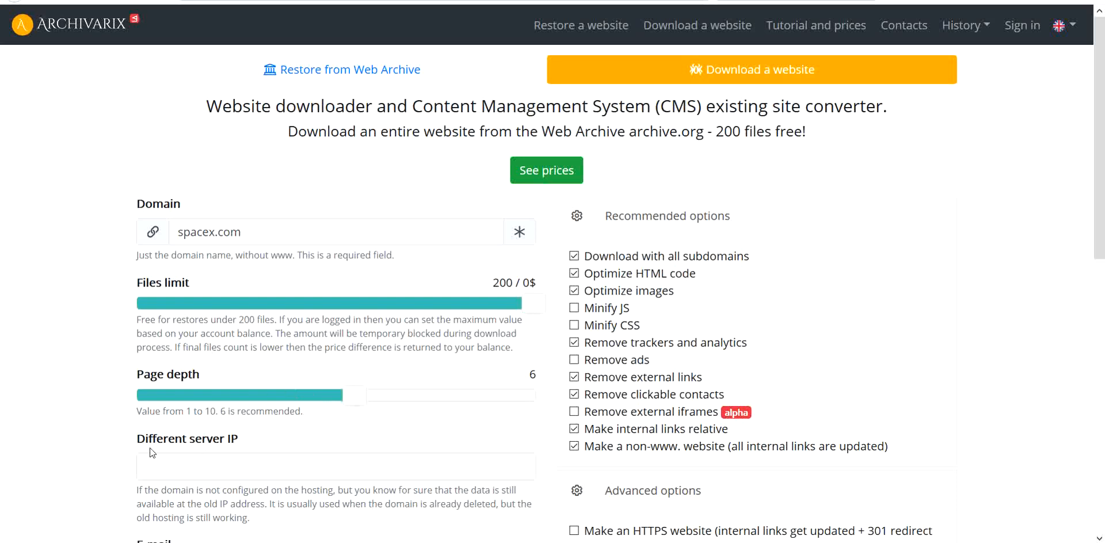
Check the delivery e-mail address and start downloading spacex.com
scroll("down", 3)
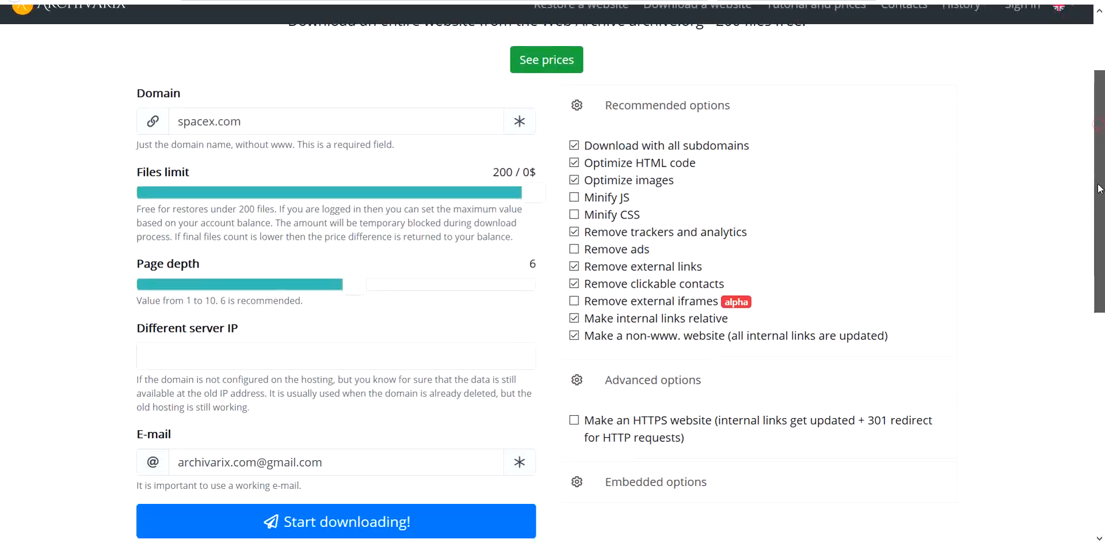
scroll("down", 3)
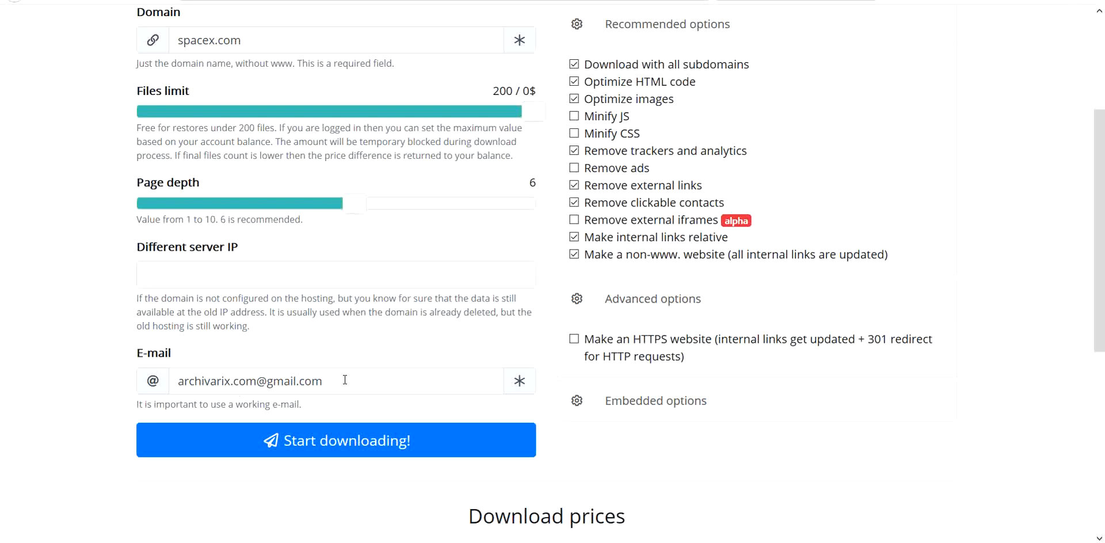
left_click(341, 381)
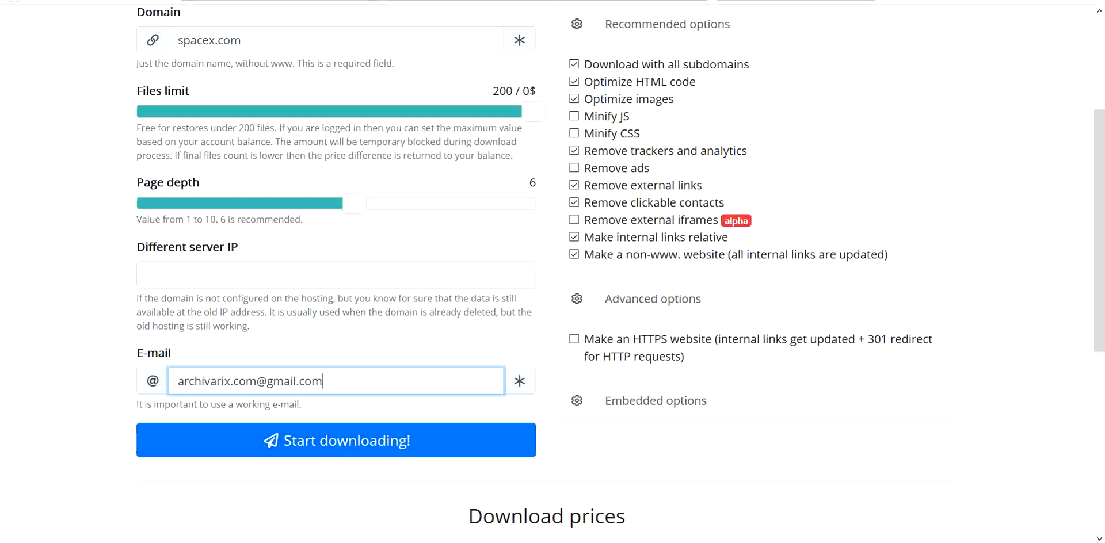
left_click(336, 440)
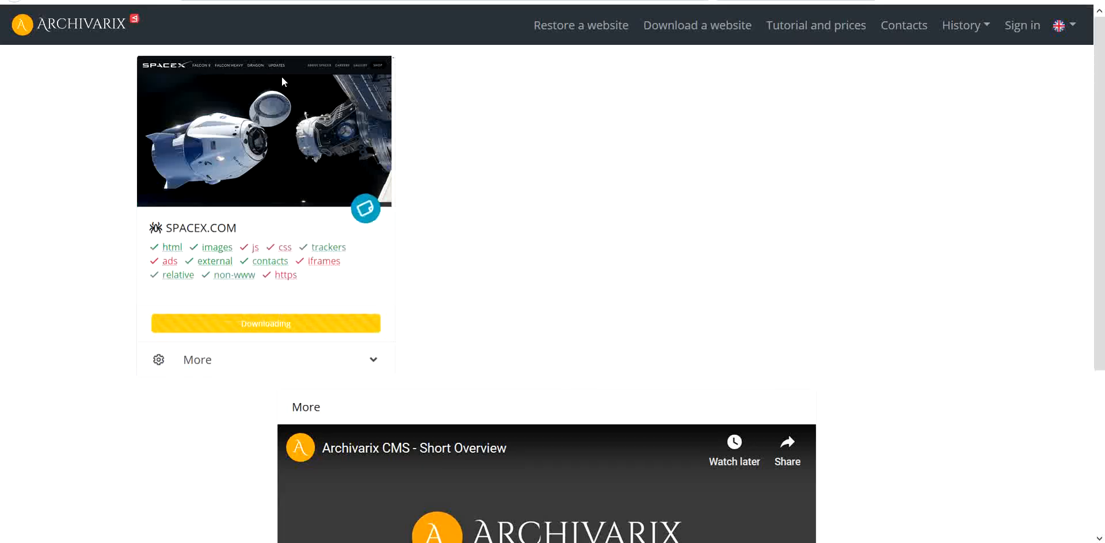
mouse_move(487, 240)
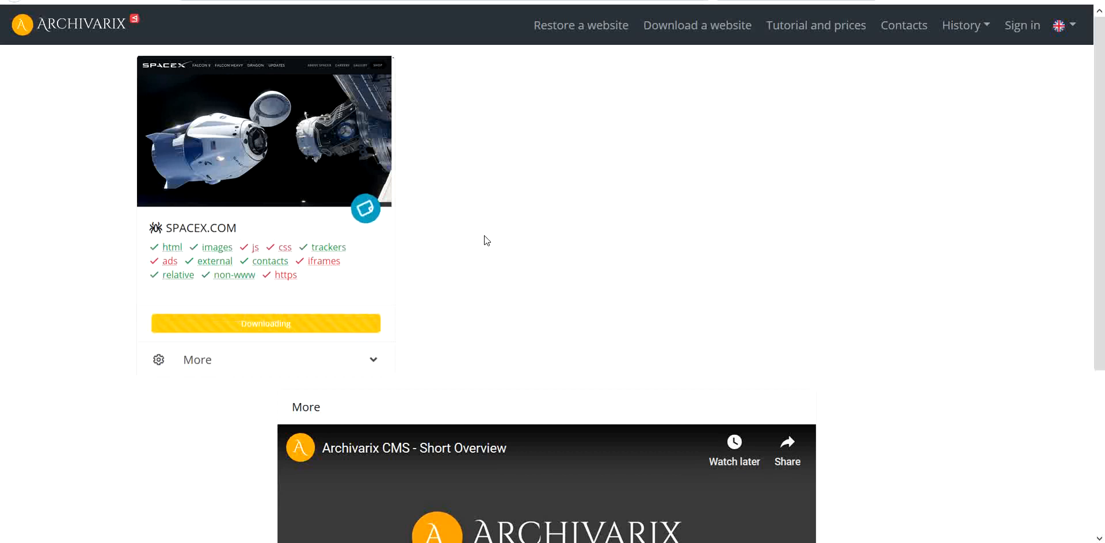
mouse_move(495, 236)
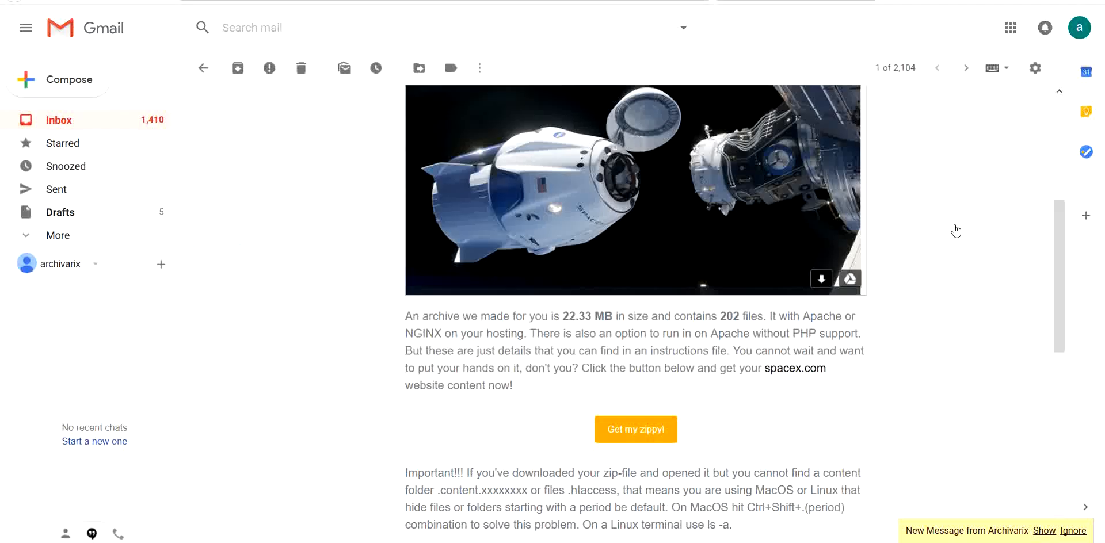
Follow the 'Get my zippy!' button in the Archivarix e-mail to the download page
scroll("down", 3)
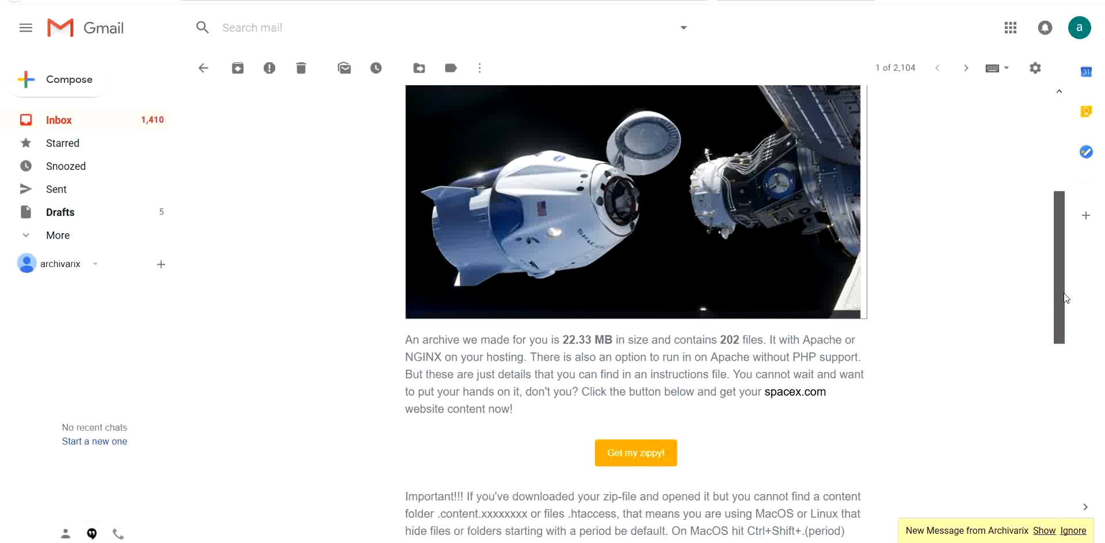
scroll("down", 3)
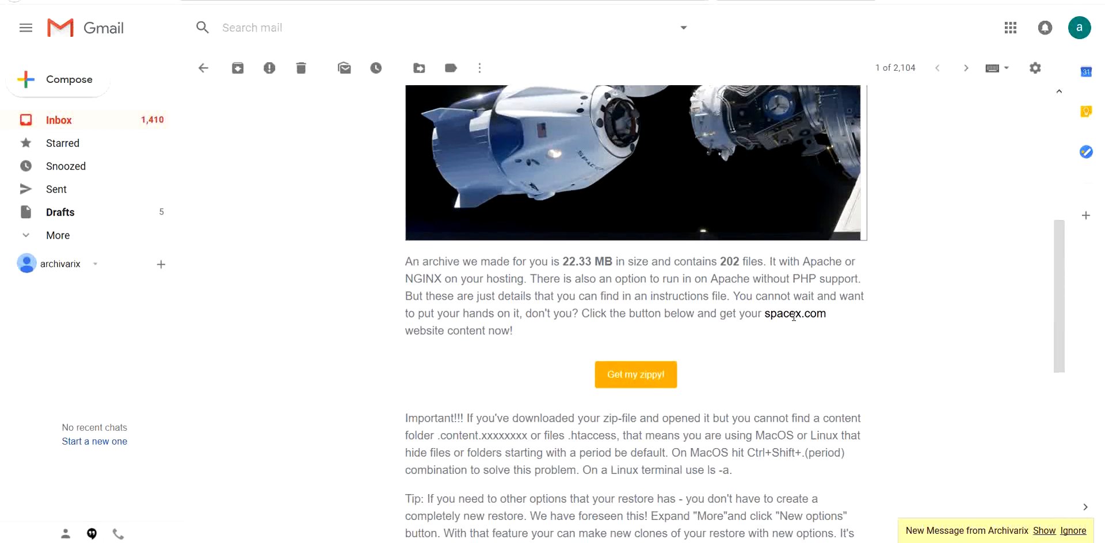
mouse_move(630, 374)
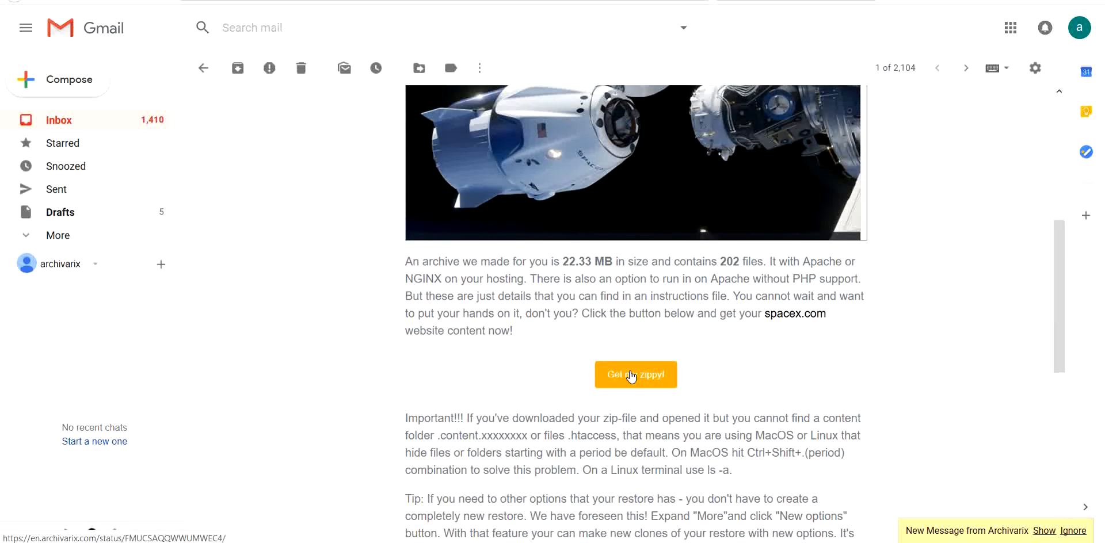
left_click(636, 374)
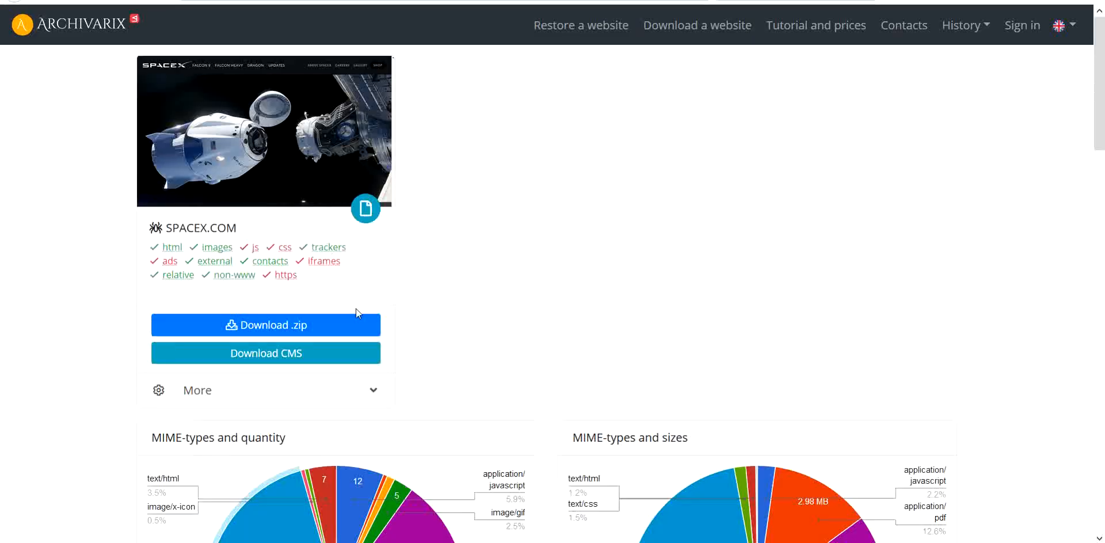
mouse_move(285, 331)
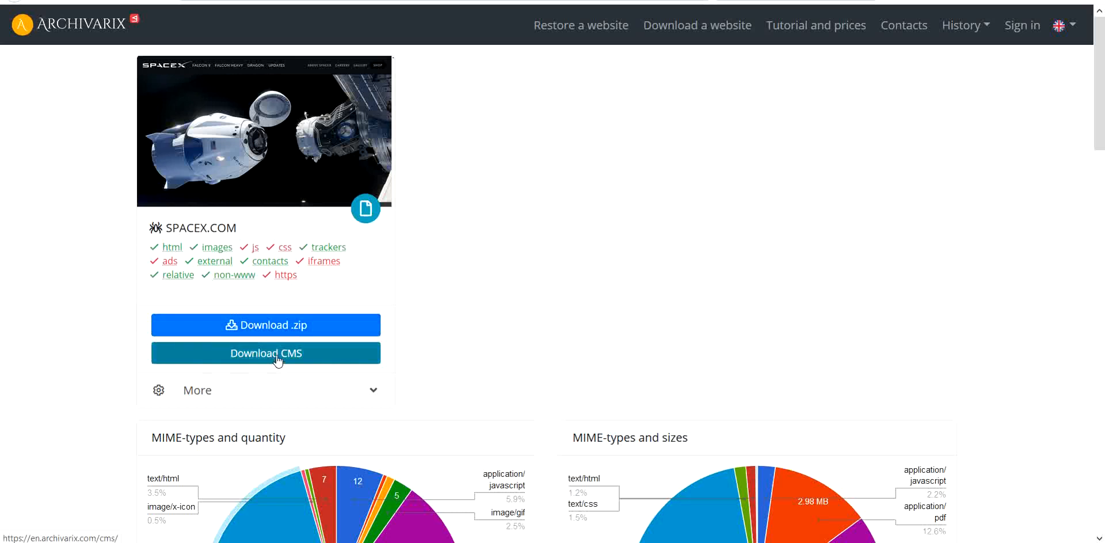
Download the spacex.com zip archive to the local downloader folder
left_click(265, 324)
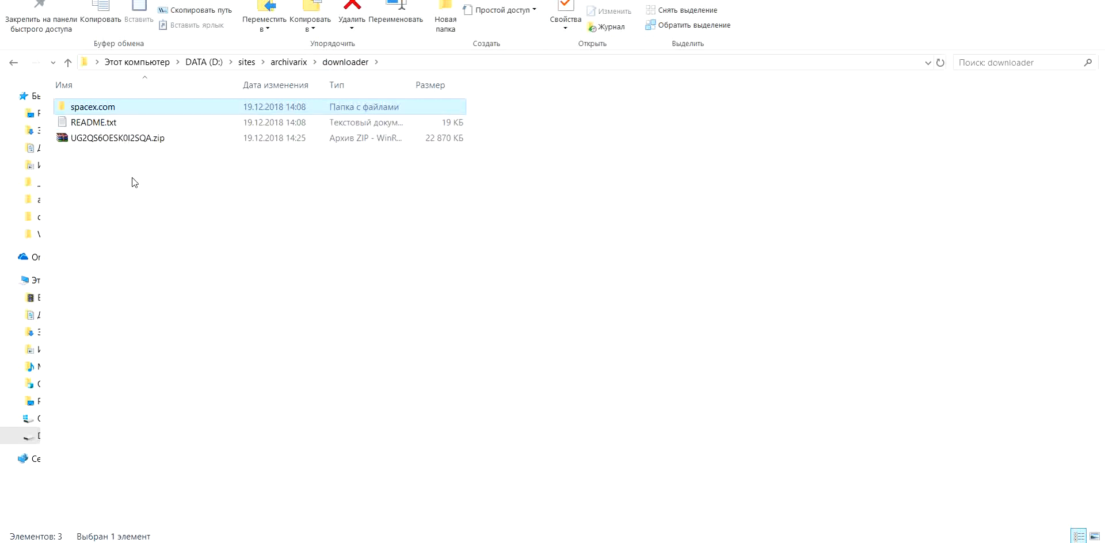
mouse_move(149, 199)
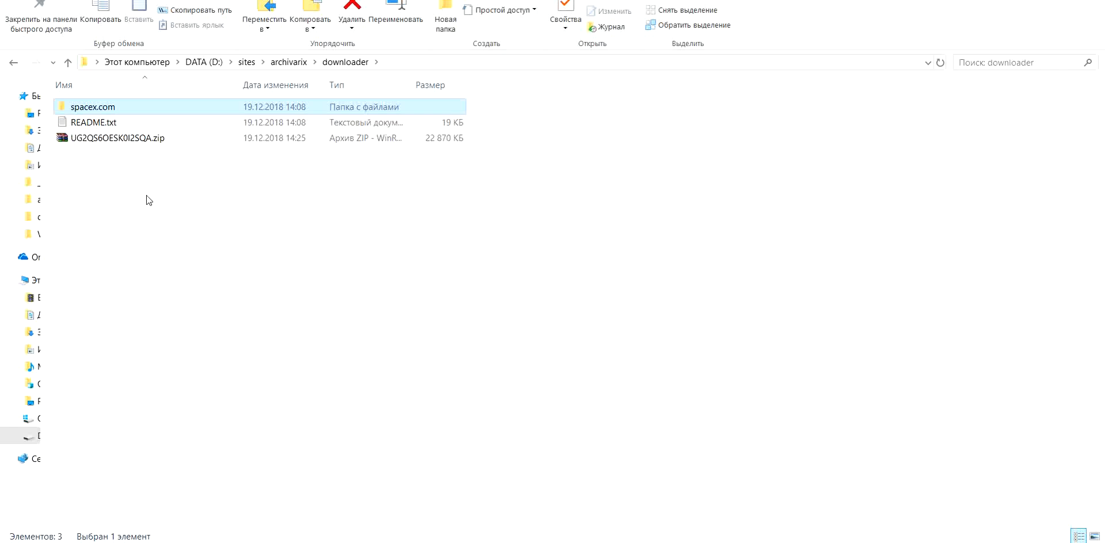
mouse_move(87, 108)
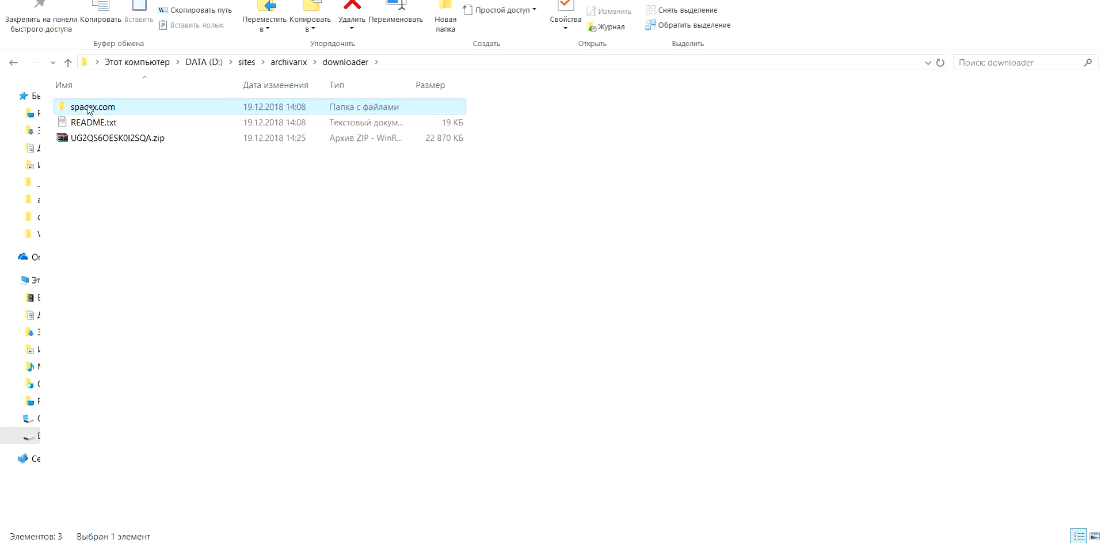
Read index.php settings in the spacex.com folder, then browse the content's html folder
double_click(92, 107)
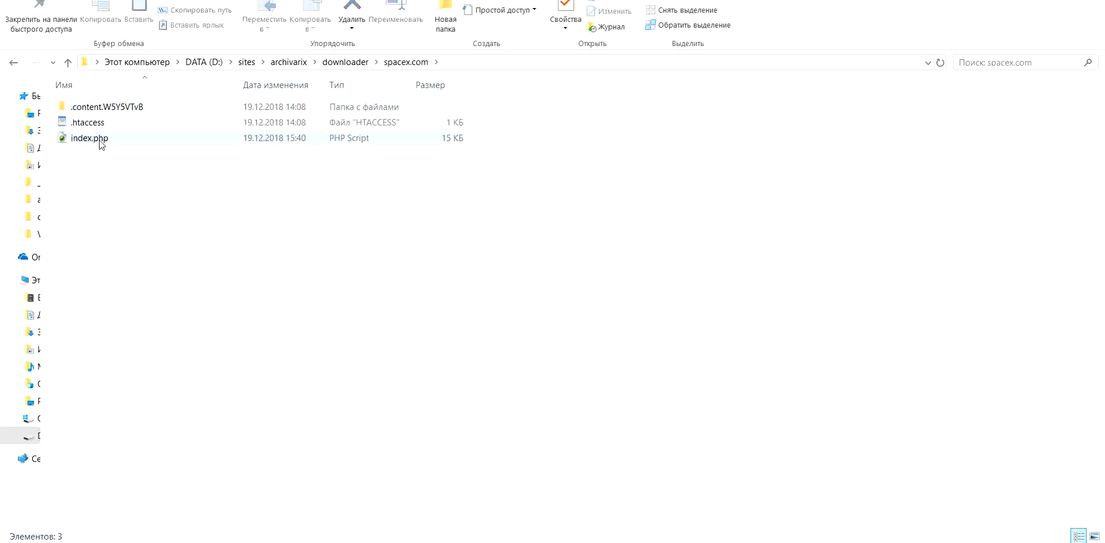
double_click(89, 138)
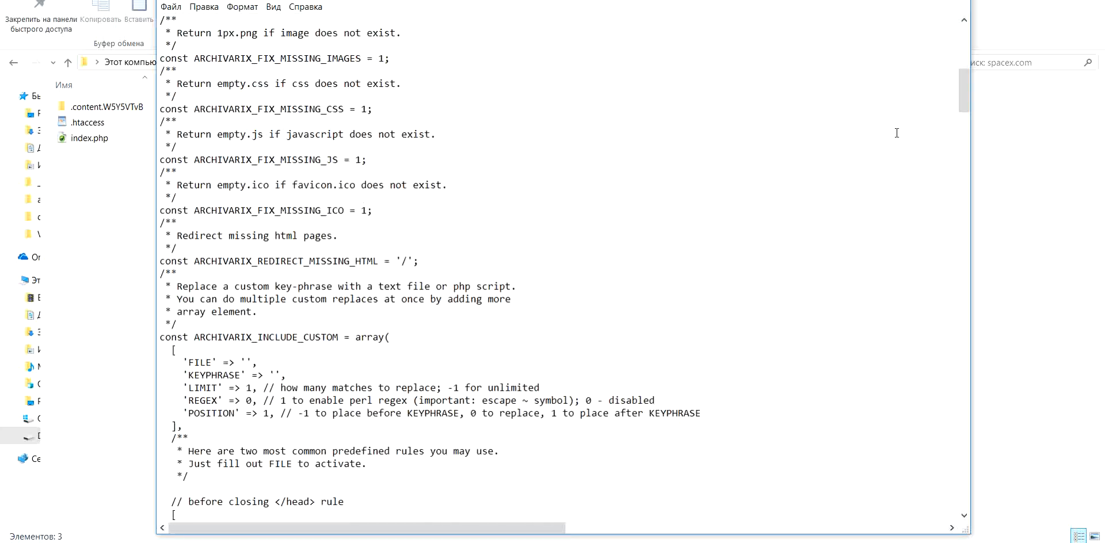
mouse_move(701, 178)
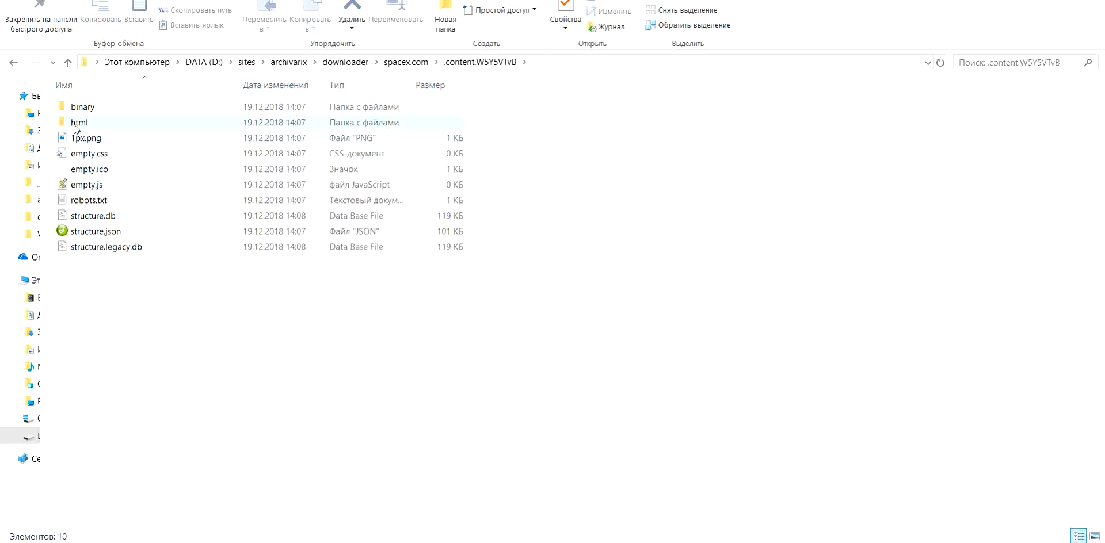
double_click(78, 122)
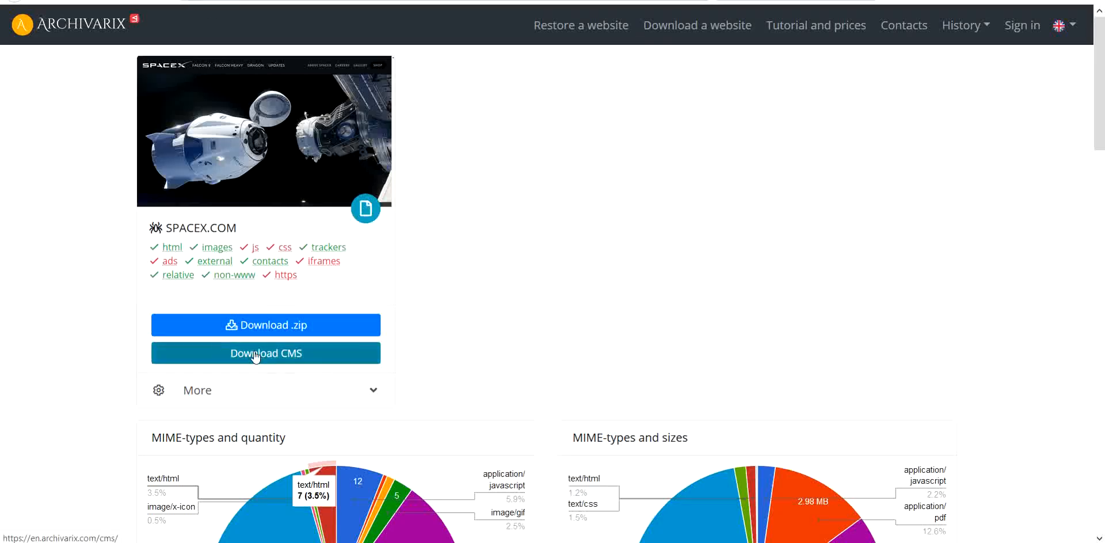
Open the site in the CMS editor, view /about, then the home page's Code source
left_click(265, 353)
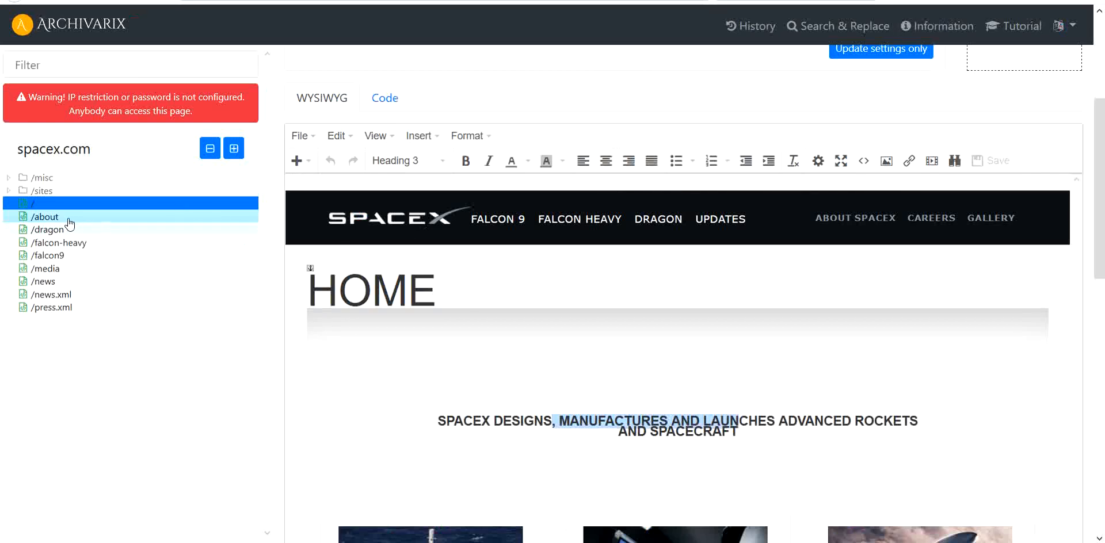
left_click(44, 216)
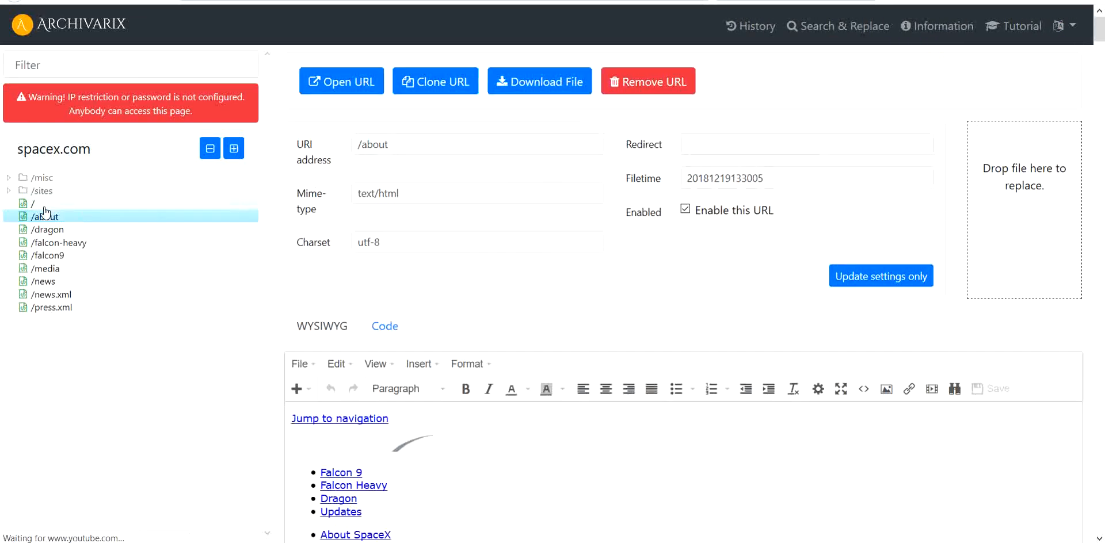
left_click(32, 204)
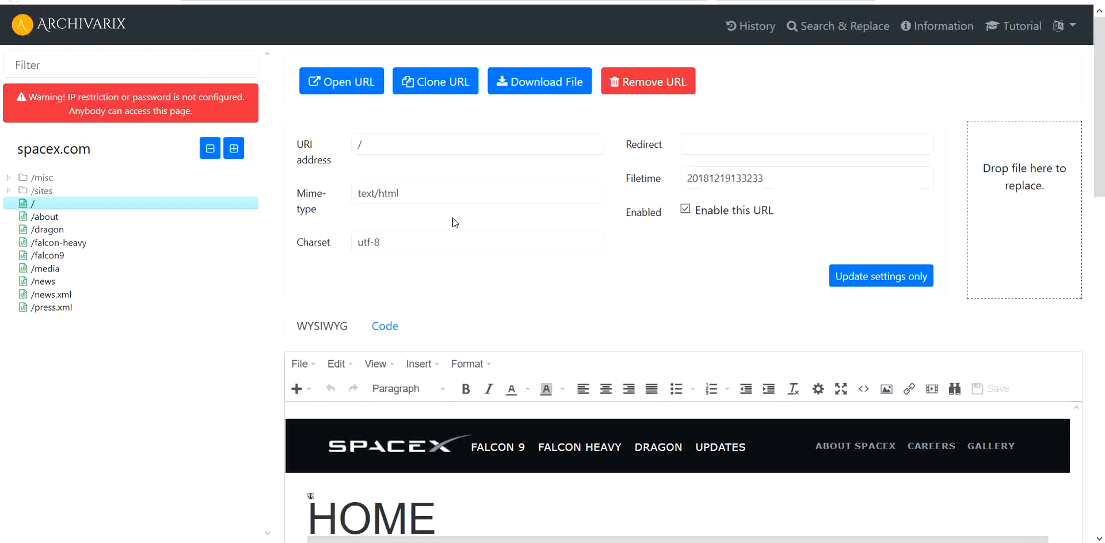
left_click(384, 325)
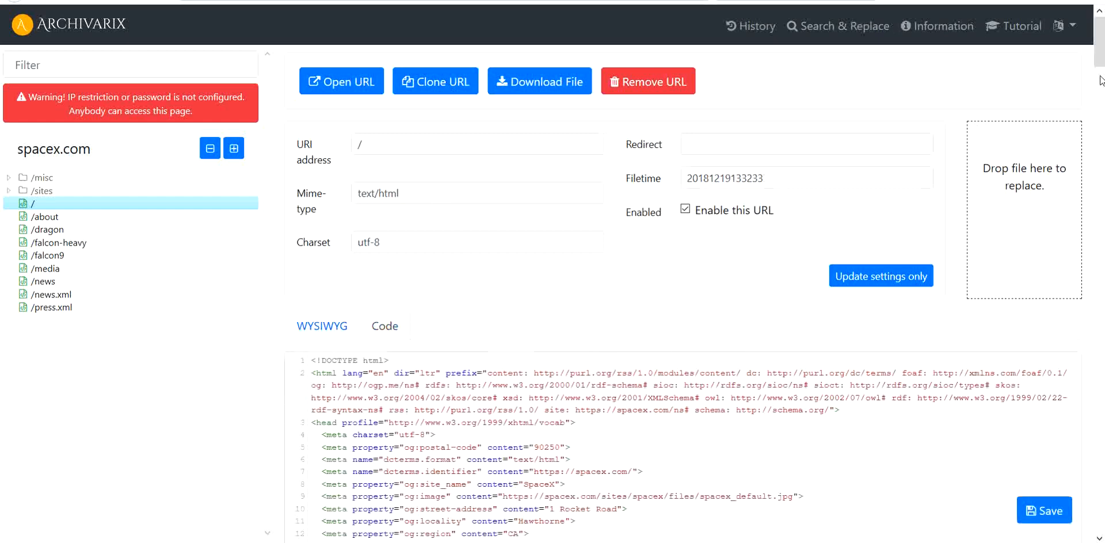